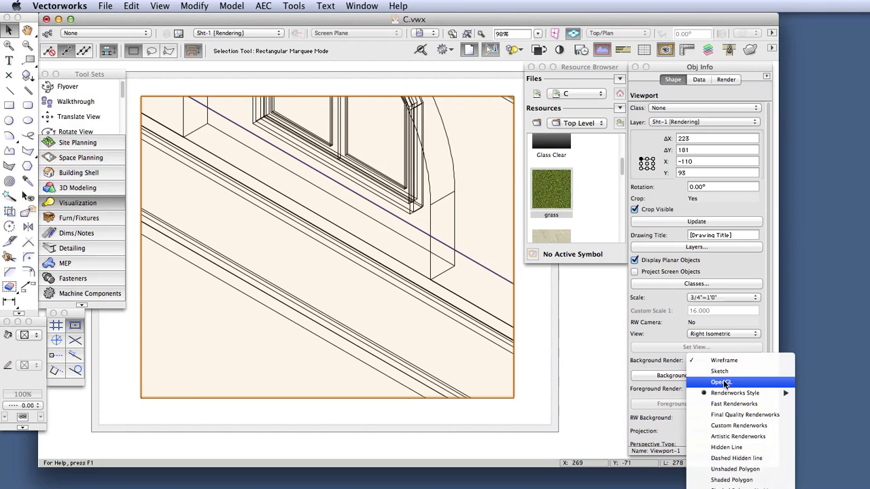
Set the viewport's Background Render to OpenGL so the grass strip shows flat
{"action": "left_click", "coordinate": [718, 382]}
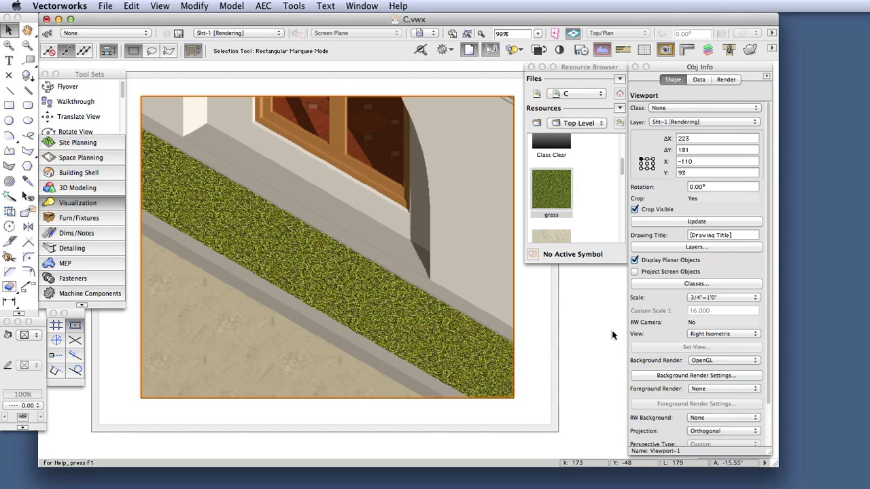
{"action": "mouse_move", "coordinate": [611, 332]}
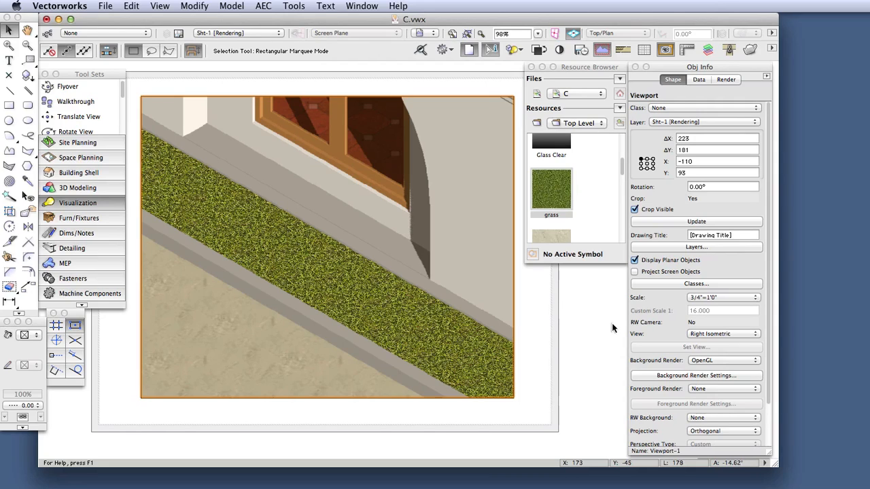
{"action": "left_click", "coordinate": [723, 360]}
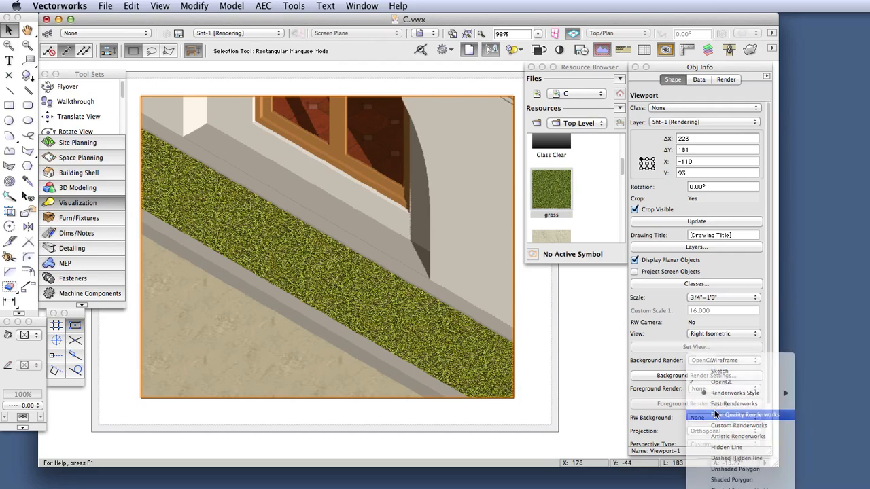
Switch Background Render to Final Quality Renderworks so the grass blades appear raised
{"action": "left_click", "coordinate": [737, 415]}
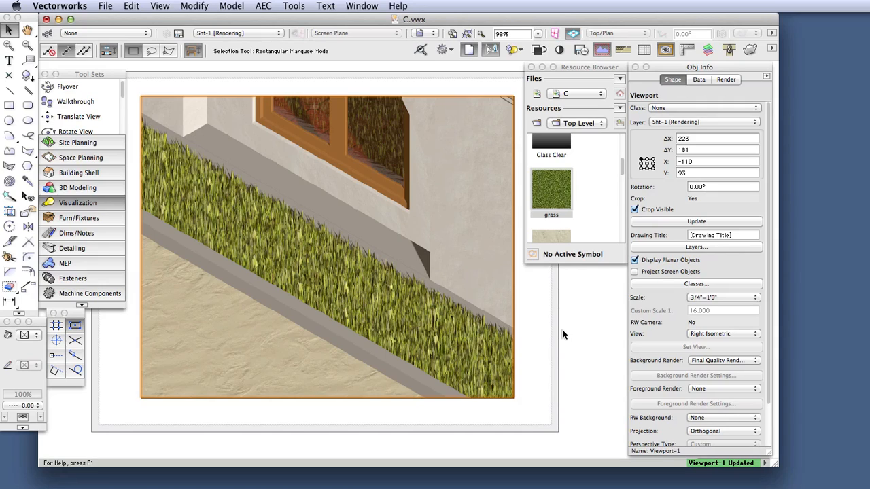
{"action": "mouse_move", "coordinate": [574, 334]}
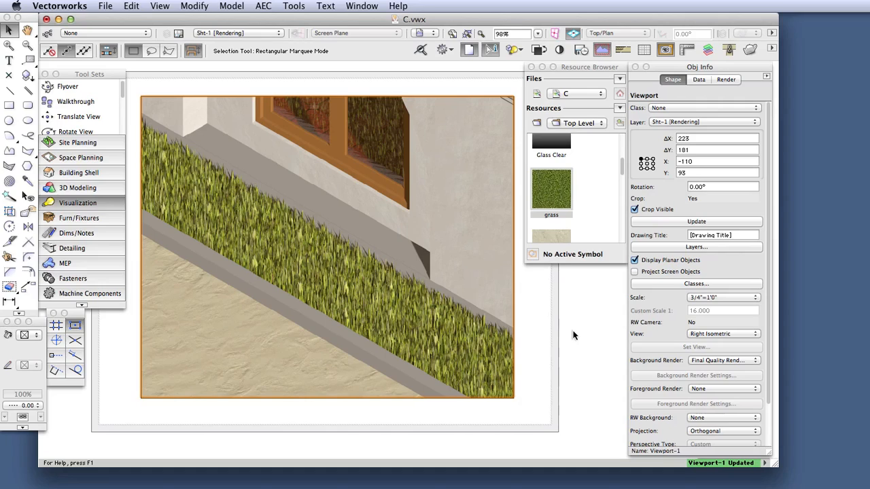
{"action": "mouse_move", "coordinate": [594, 265]}
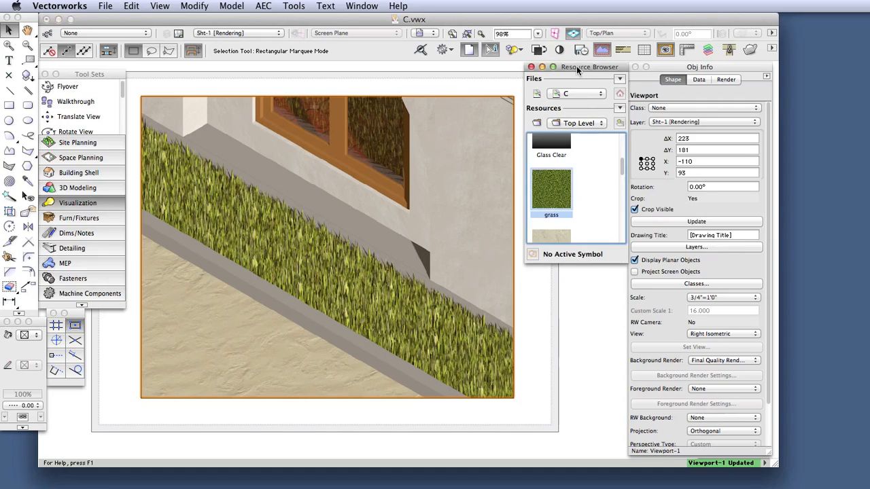
Edit the grass texture from the Resource Browser, keeping Image as its Bump shader
{"action": "right_click", "coordinate": [551, 190]}
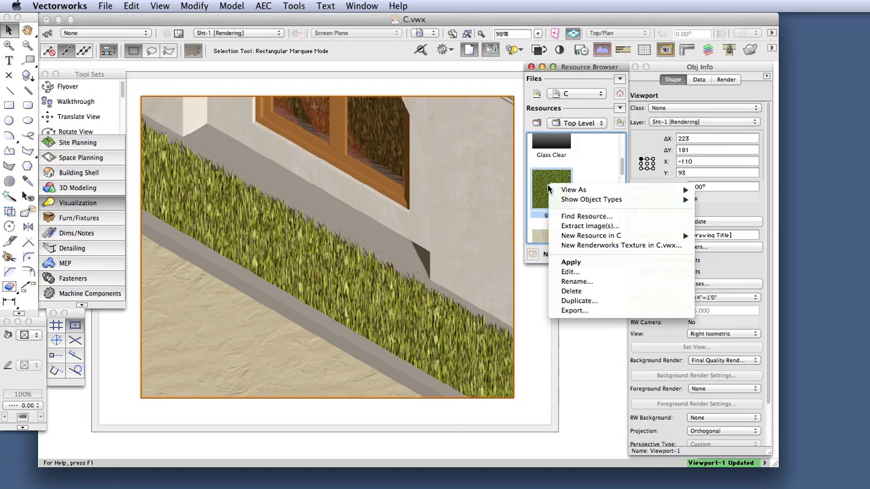
{"action": "mouse_move", "coordinate": [579, 261]}
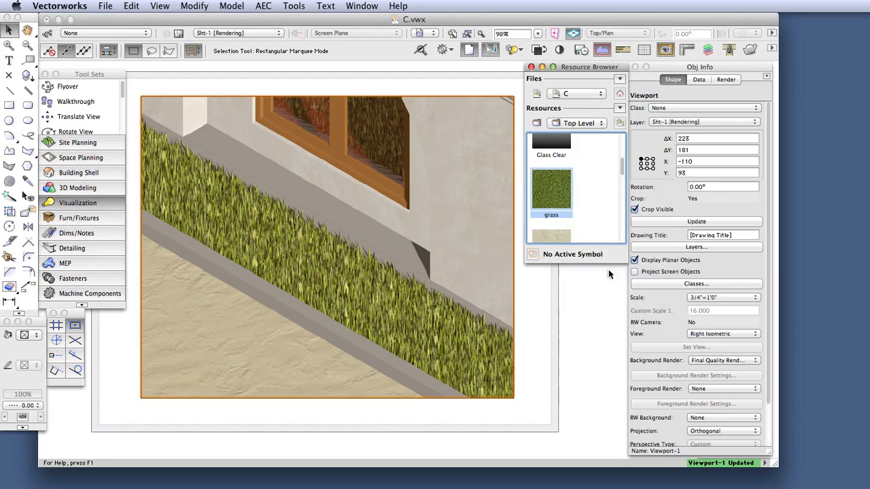
{"action": "double_click", "coordinate": [552, 191]}
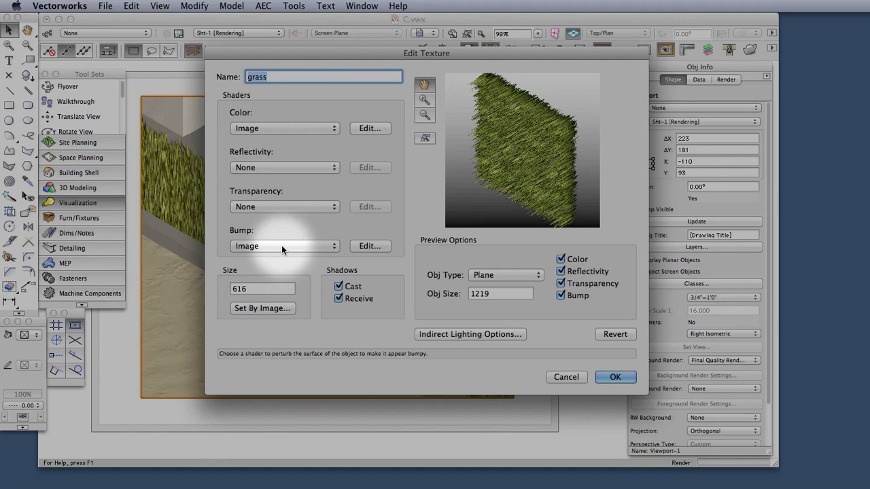
{"action": "left_click", "coordinate": [284, 245]}
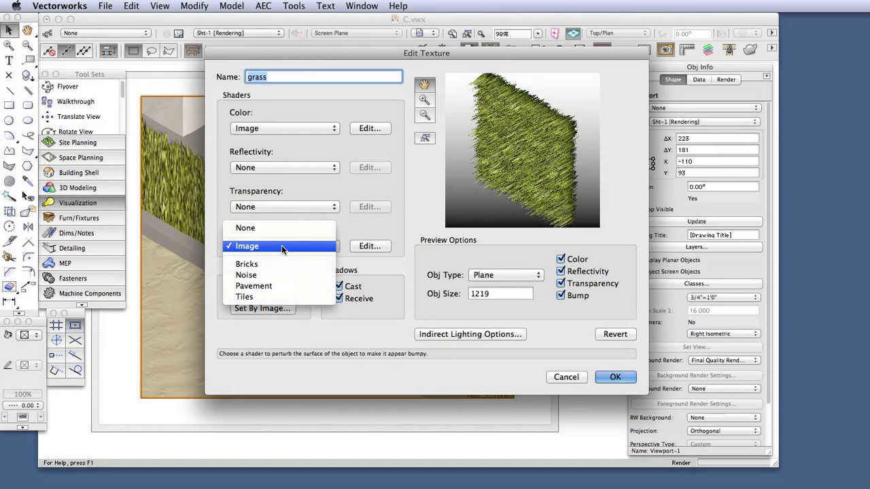
{"action": "mouse_move", "coordinate": [288, 250]}
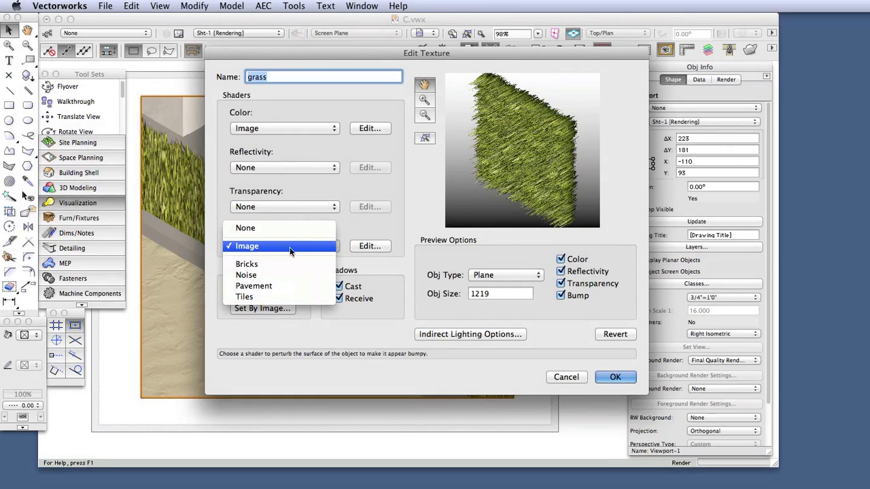
{"action": "left_click", "coordinate": [247, 246]}
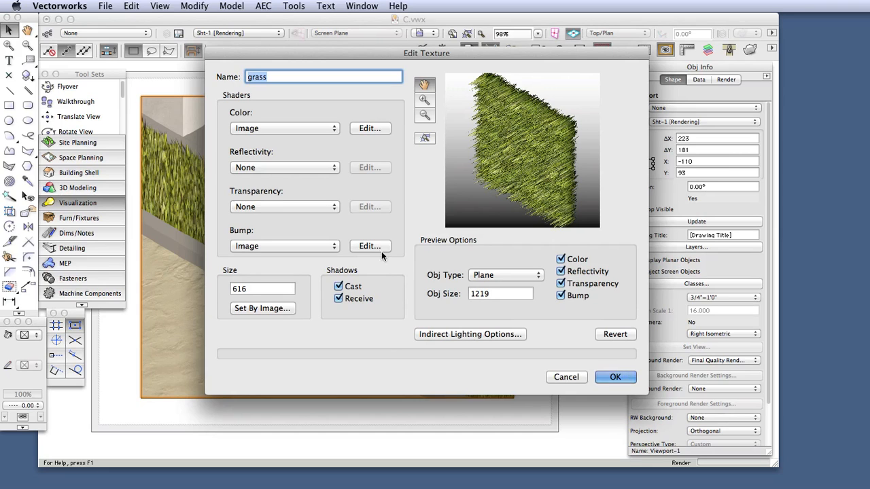
Edit the grass bump image settings, with displacement height at 0
{"action": "left_click", "coordinate": [370, 246]}
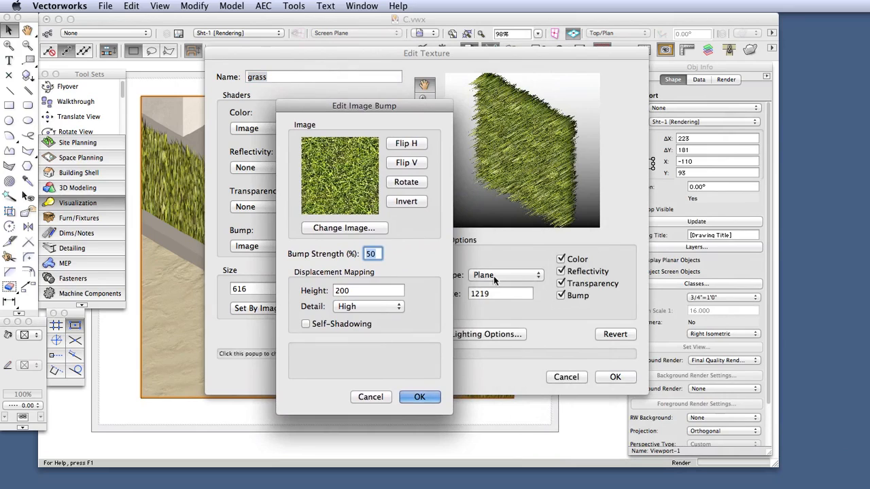
{"action": "mouse_move", "coordinate": [432, 315]}
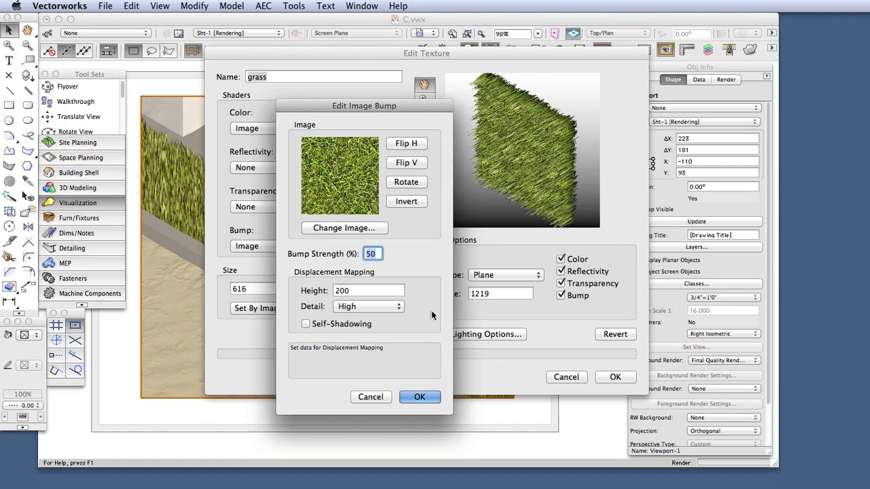
{"action": "mouse_move", "coordinate": [384, 279]}
{"action": "type", "text": "0"}
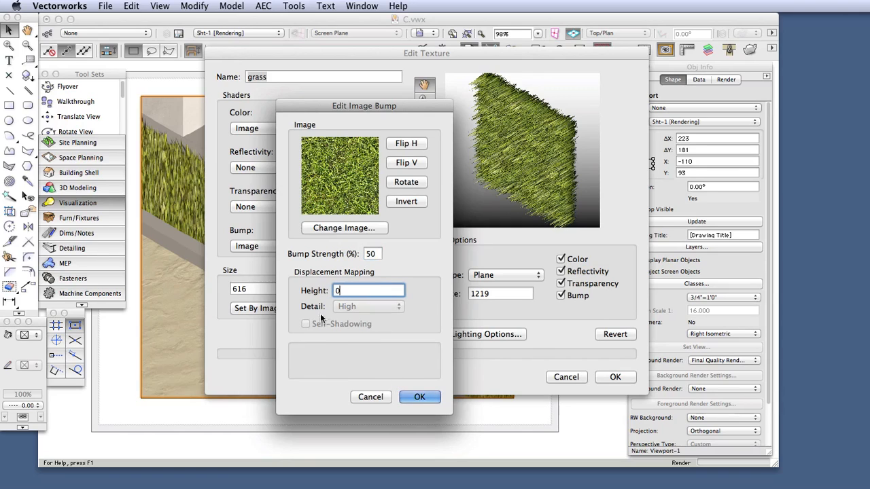
{"action": "mouse_move", "coordinate": [428, 320]}
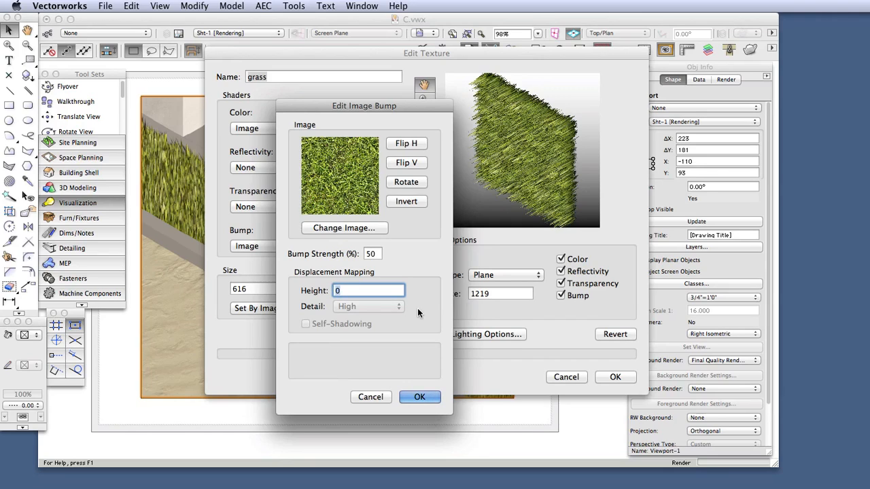
Set displacement height 200 with high detail, leave self-shadowing off, and apply the bump
{"action": "type", "text": "200"}
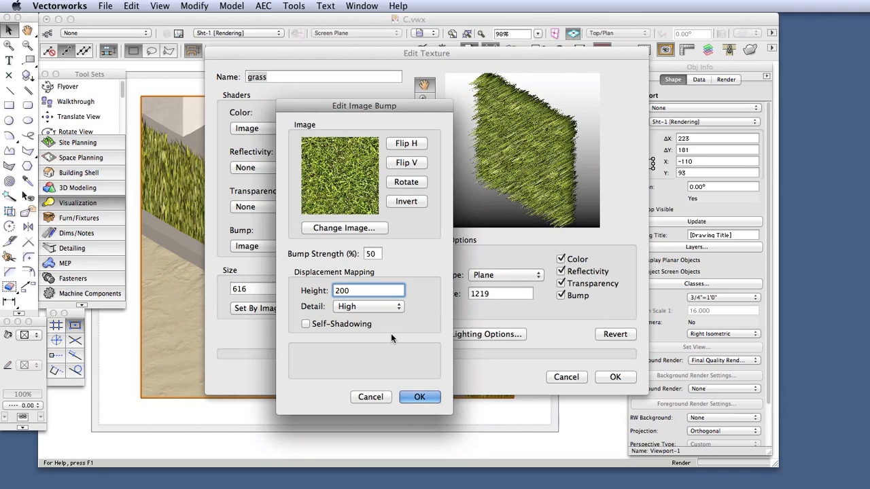
{"action": "left_click", "coordinate": [369, 290]}
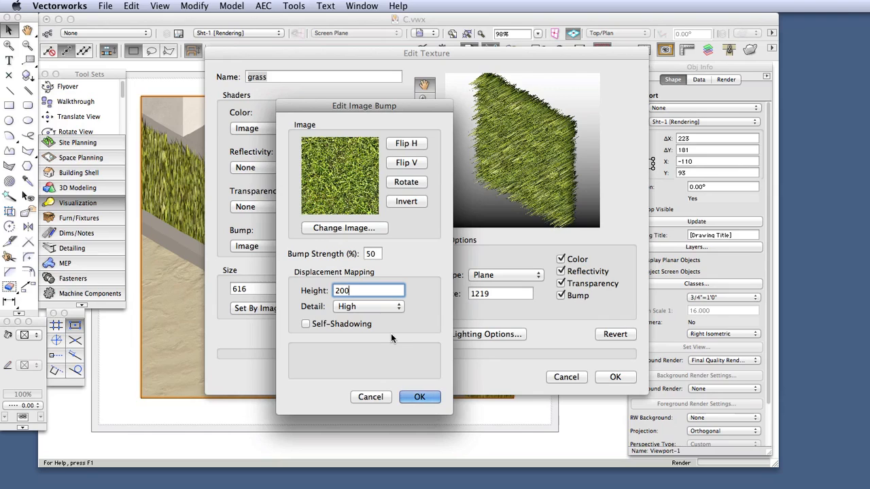
{"action": "left_click", "coordinate": [367, 305]}
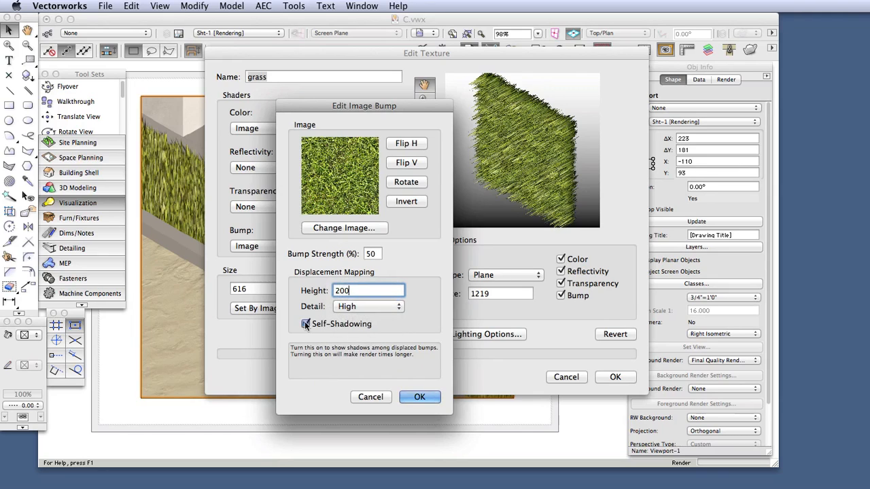
{"action": "left_click", "coordinate": [306, 323]}
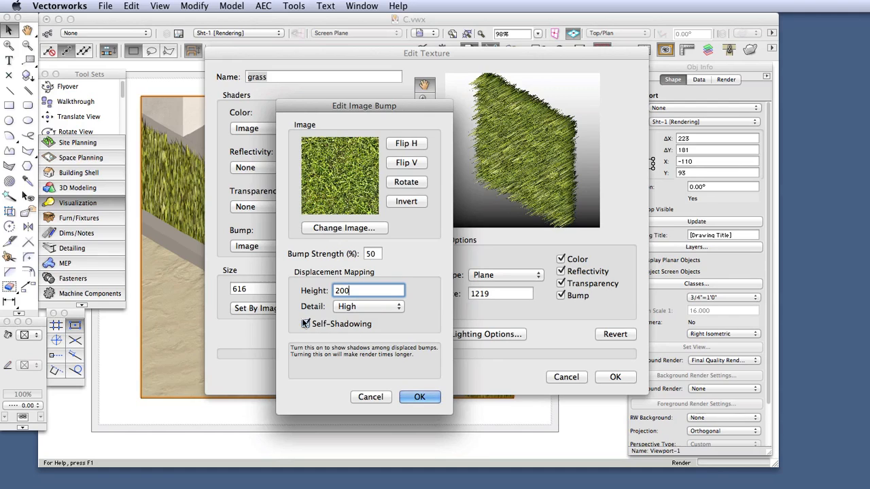
{"action": "left_click", "coordinate": [304, 324]}
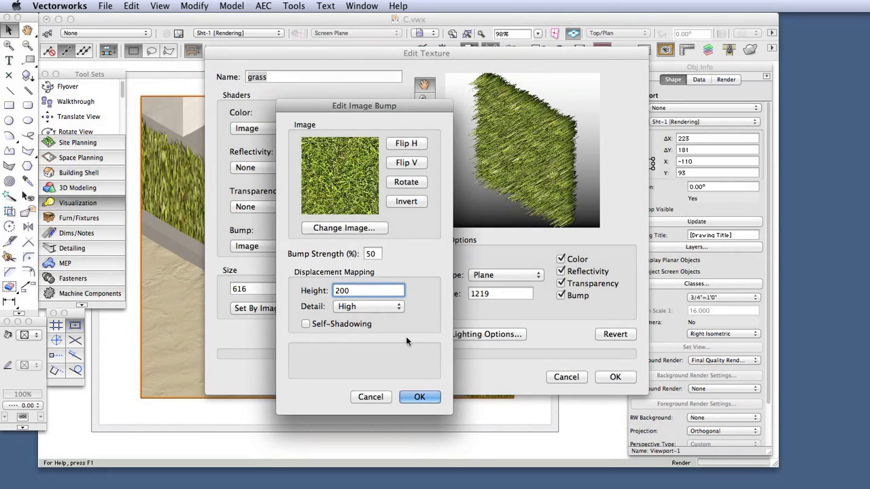
{"action": "mouse_move", "coordinate": [419, 397]}
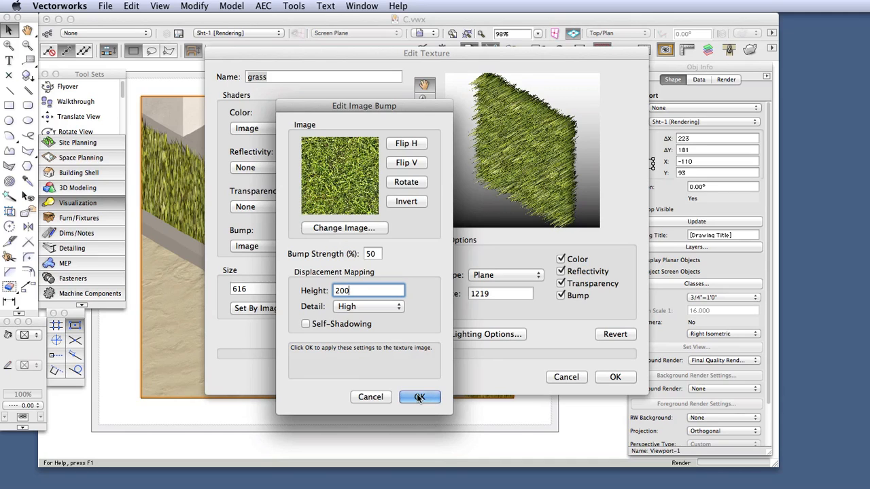
{"action": "left_click", "coordinate": [418, 397]}
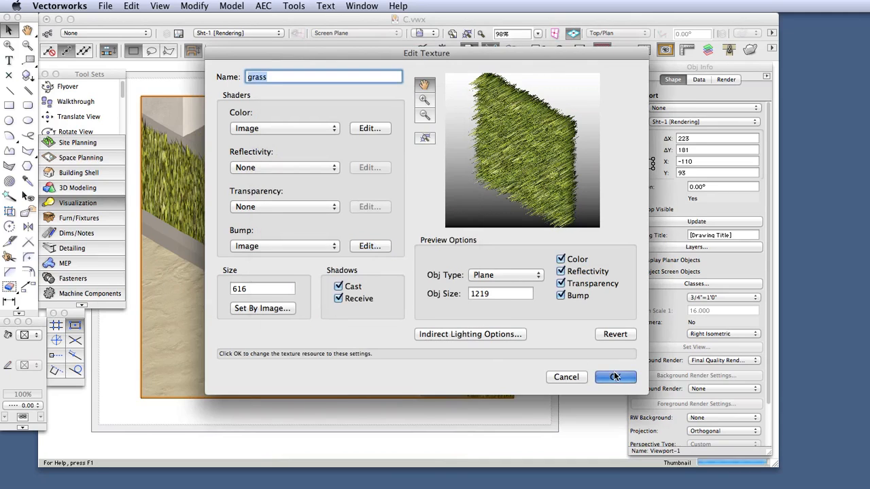
Save the grass texture and create a new Renderworks Style with Displacement Mapping enabled
{"action": "left_click", "coordinate": [614, 376]}
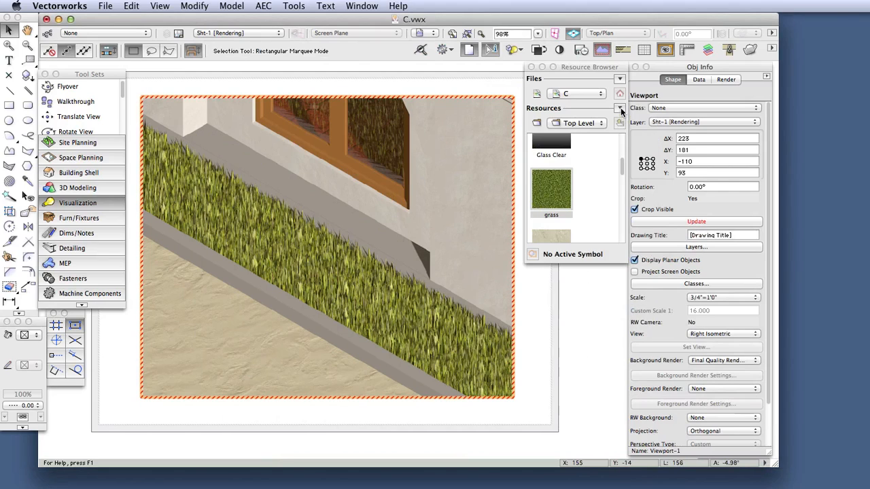
{"action": "left_click", "coordinate": [620, 107]}
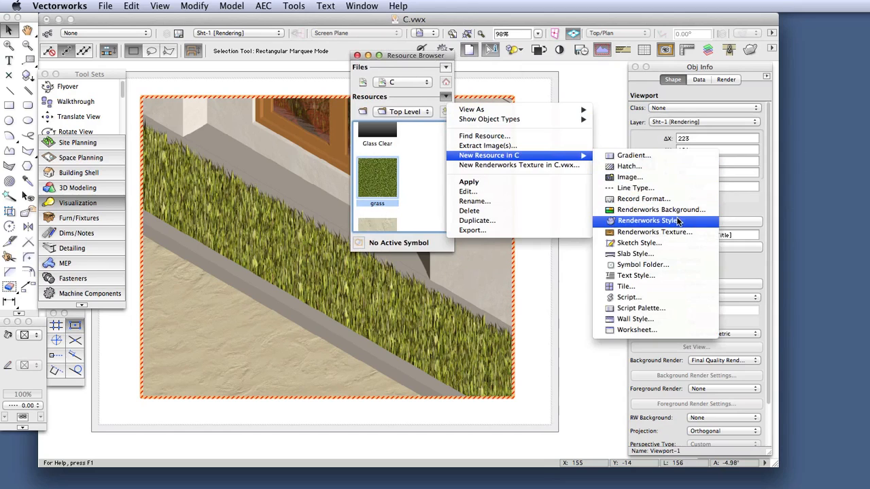
{"action": "left_click", "coordinate": [650, 220]}
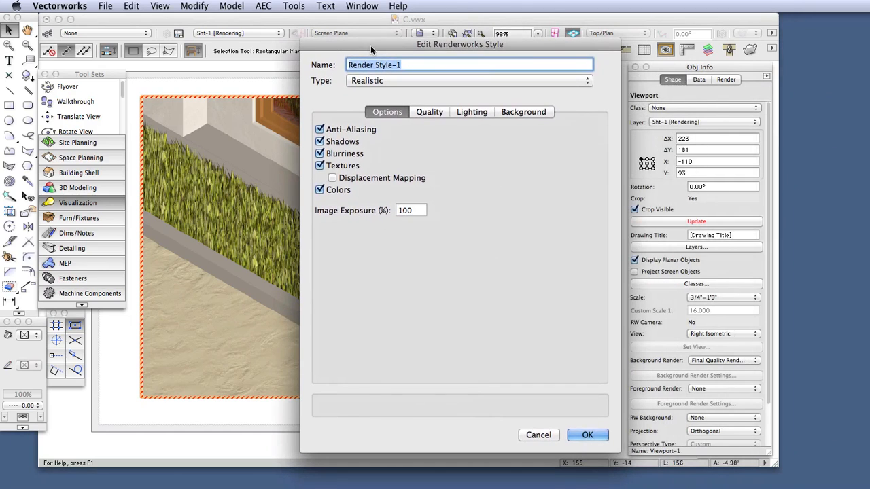
{"action": "mouse_move", "coordinate": [495, 232]}
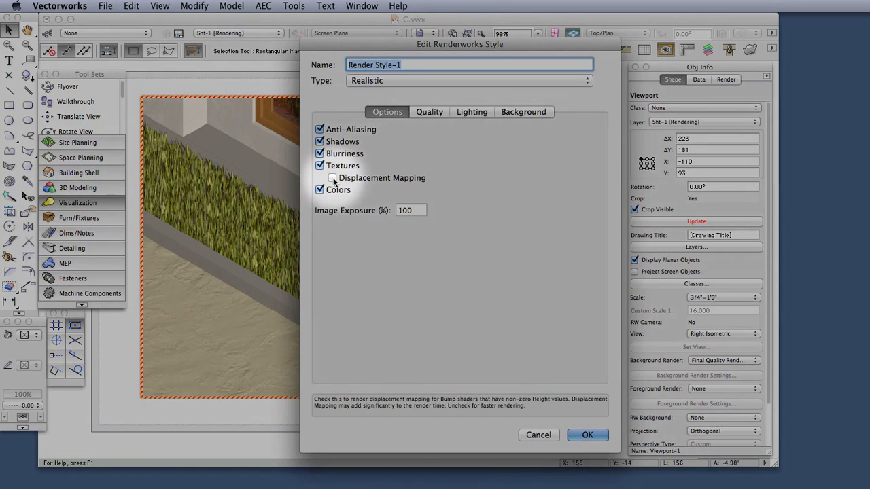
{"action": "left_click", "coordinate": [321, 177]}
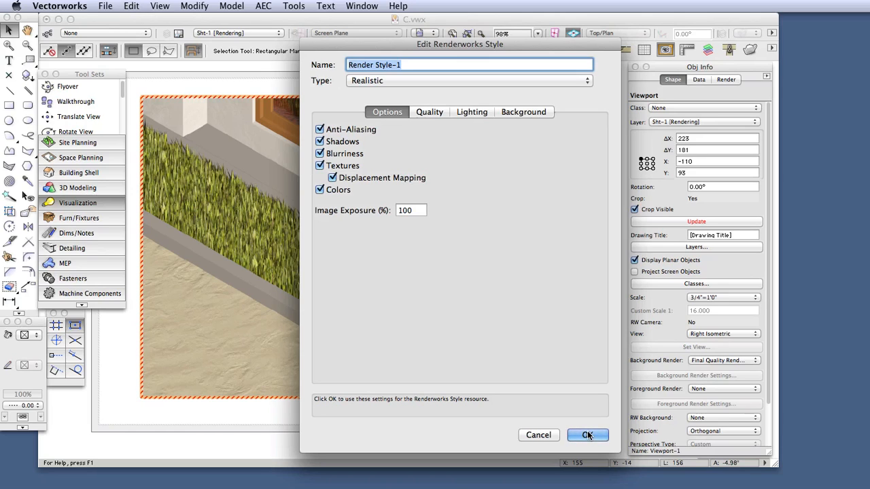
Save Render Style-1 to the resources and reopen it for editing
{"action": "left_click", "coordinate": [587, 435]}
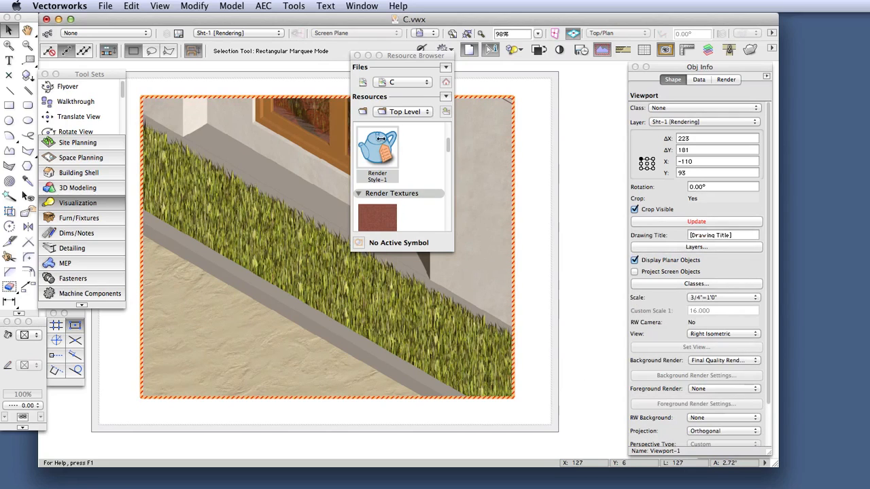
{"action": "right_click", "coordinate": [378, 147]}
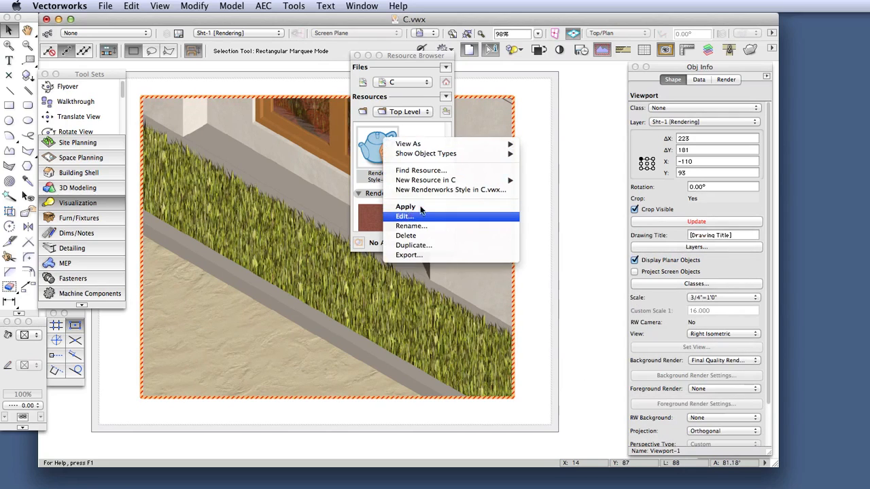
{"action": "left_click", "coordinate": [405, 216]}
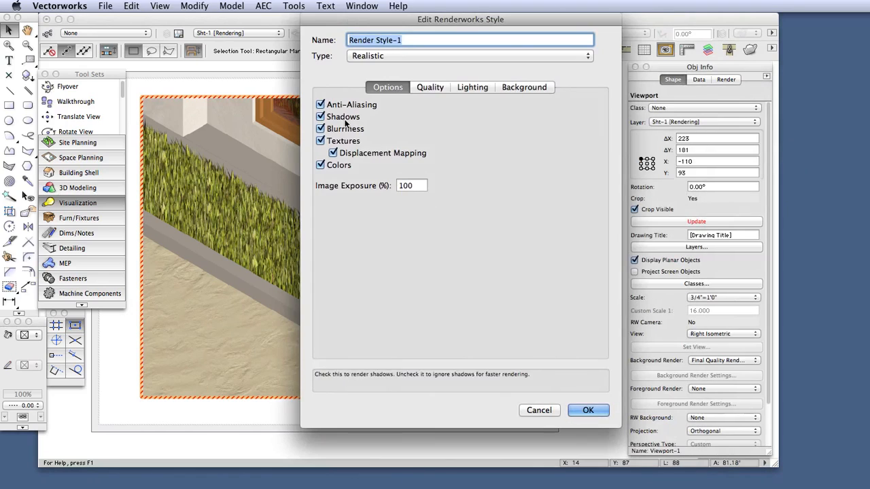